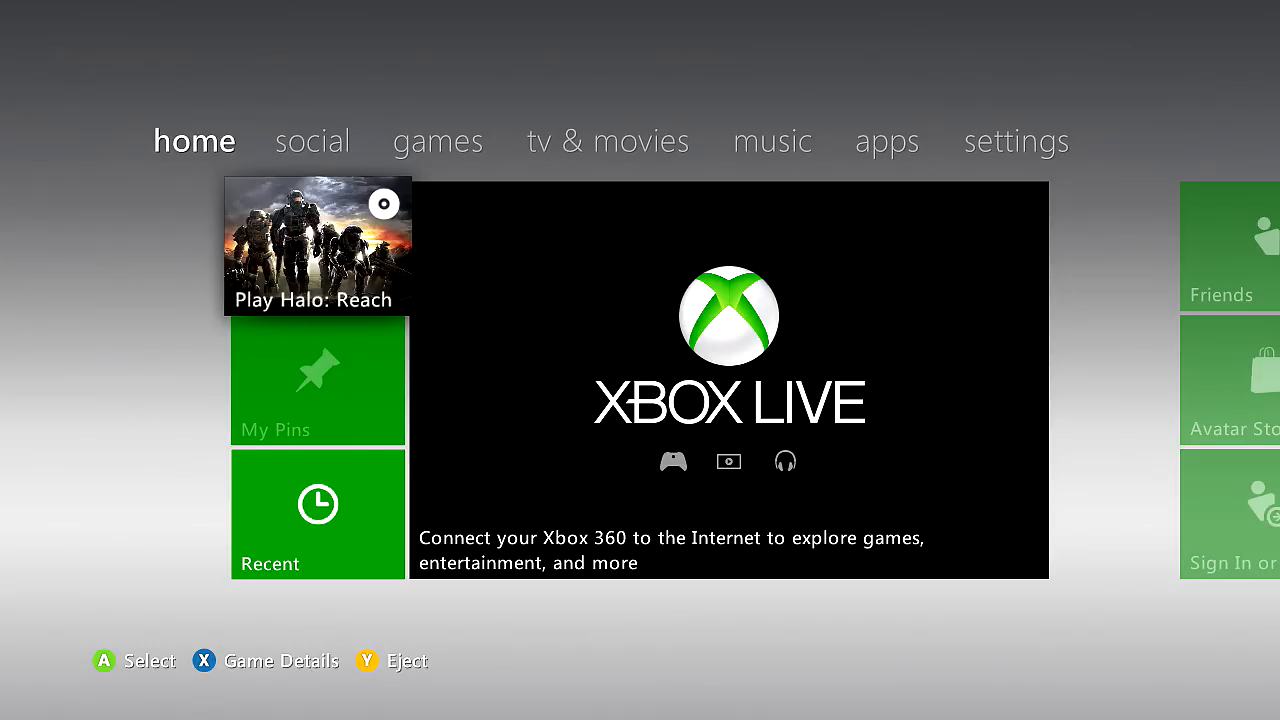
# Step: Run the Test Xbox Live Connection from the home tab's Xbox Live tile
pyautogui.click(1016, 140)
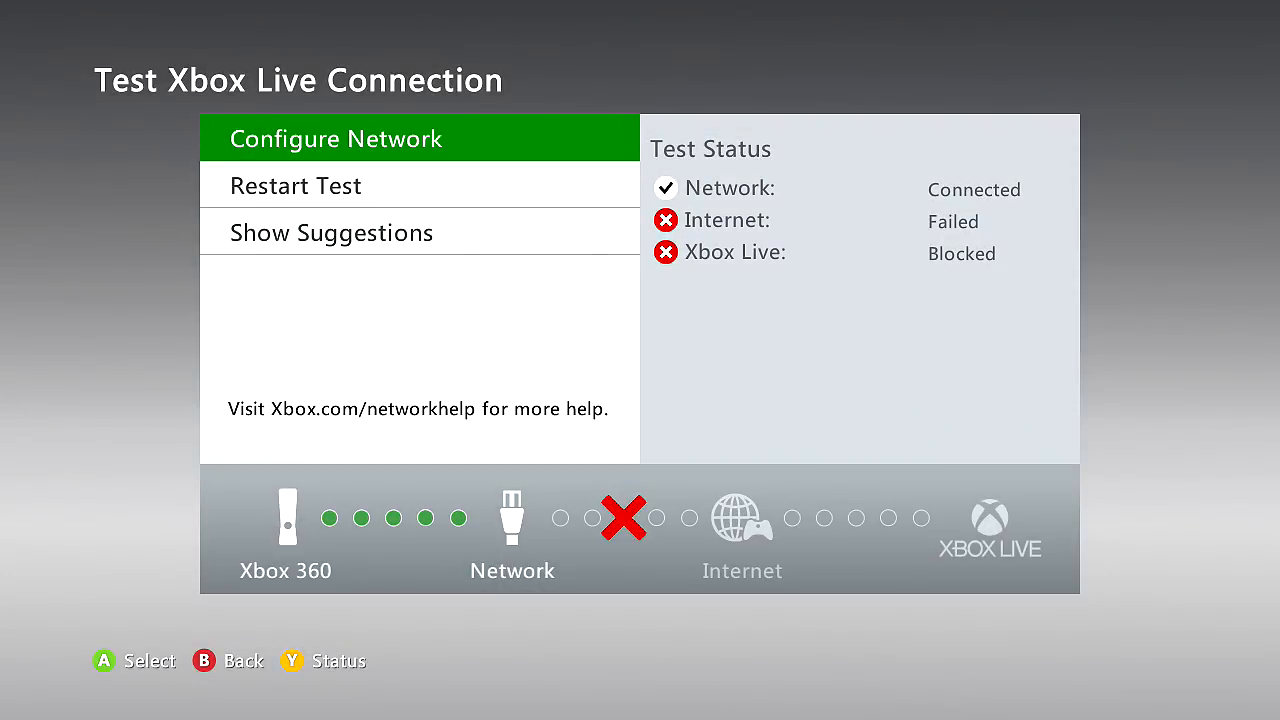
# Step: Leave the failed connection test and launch DashLaunch V3.14
pyautogui.click(336, 138)
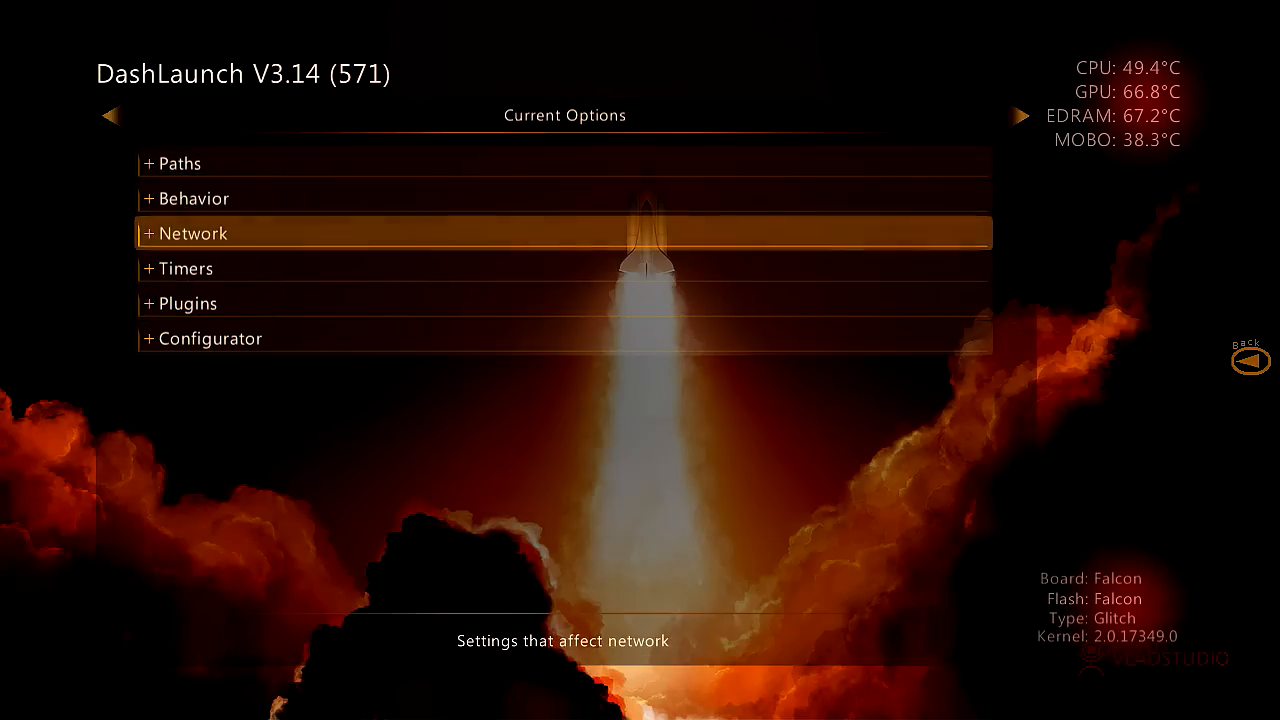
# Step: Expand Network to confirm liveblock and livestrong are disabled, then collapse it
pyautogui.click(192, 232)
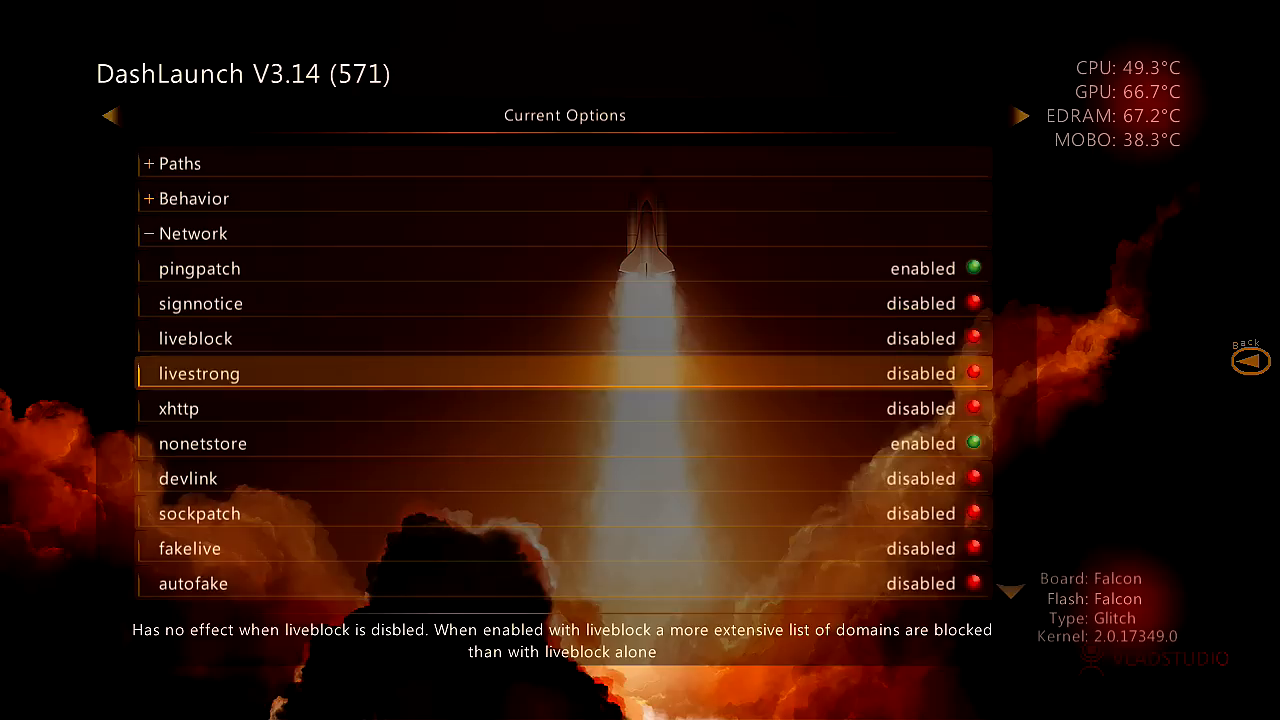
pyautogui.click(192, 232)
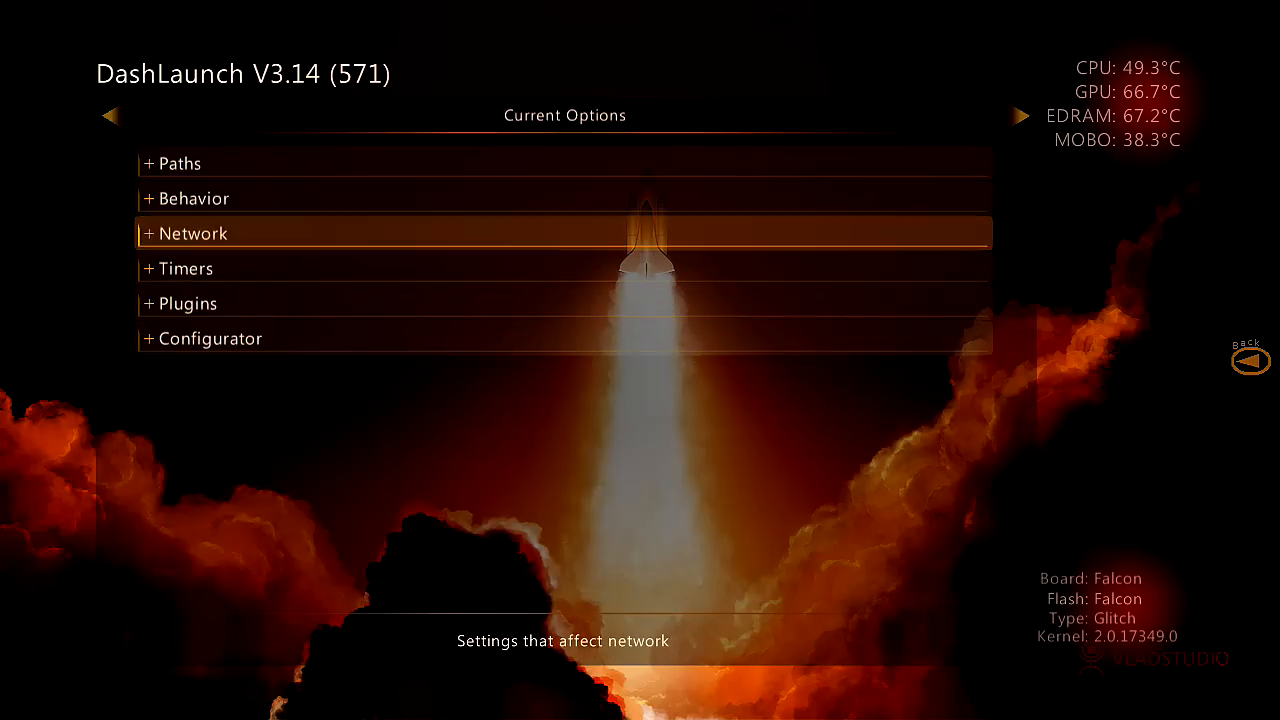
# Step: Assign Hdd:\Infernus.xex to the empty plugin2 slot in the Plugins list
pyautogui.click(188, 304)
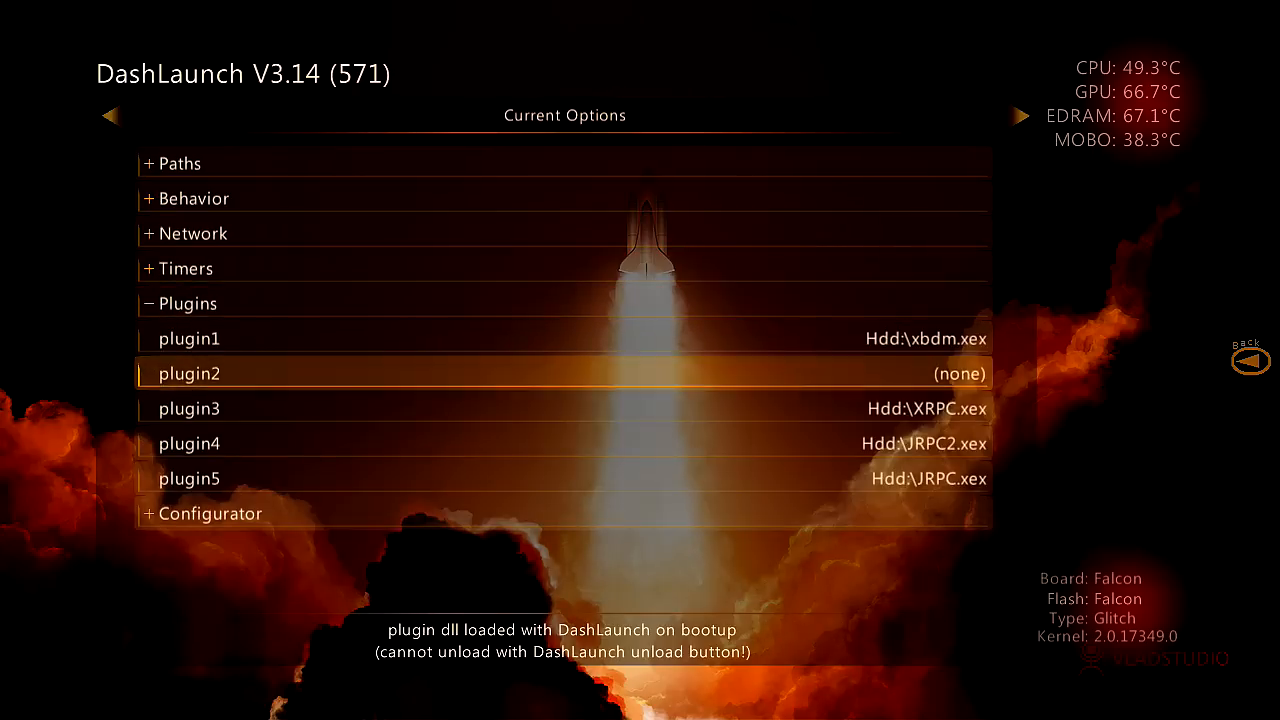
pyautogui.press('down')
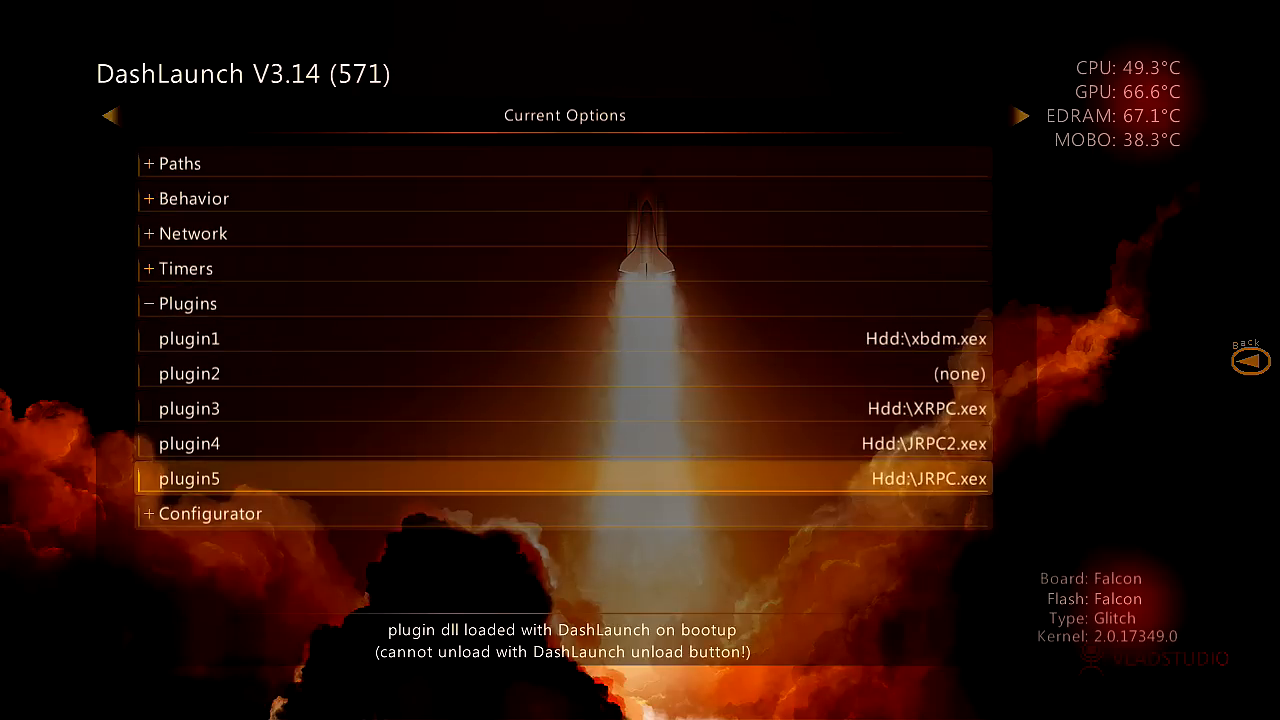
pyautogui.press('Up')
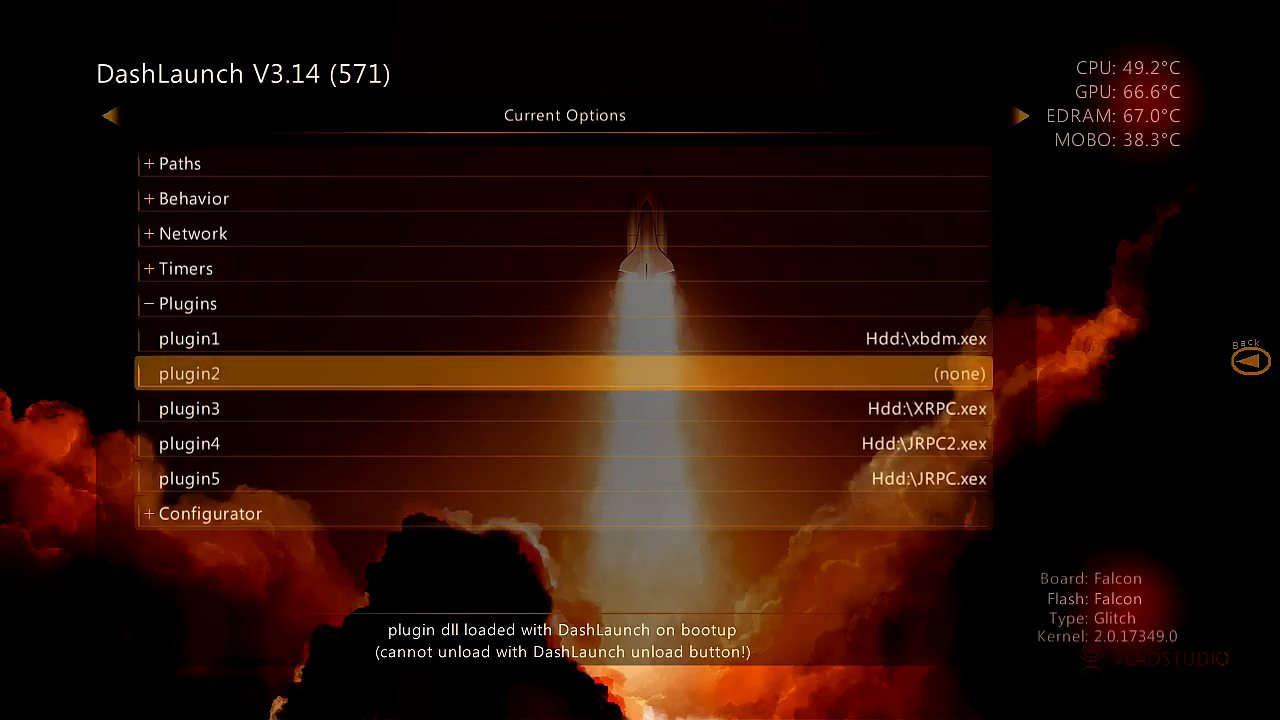
pyautogui.click(564, 372)
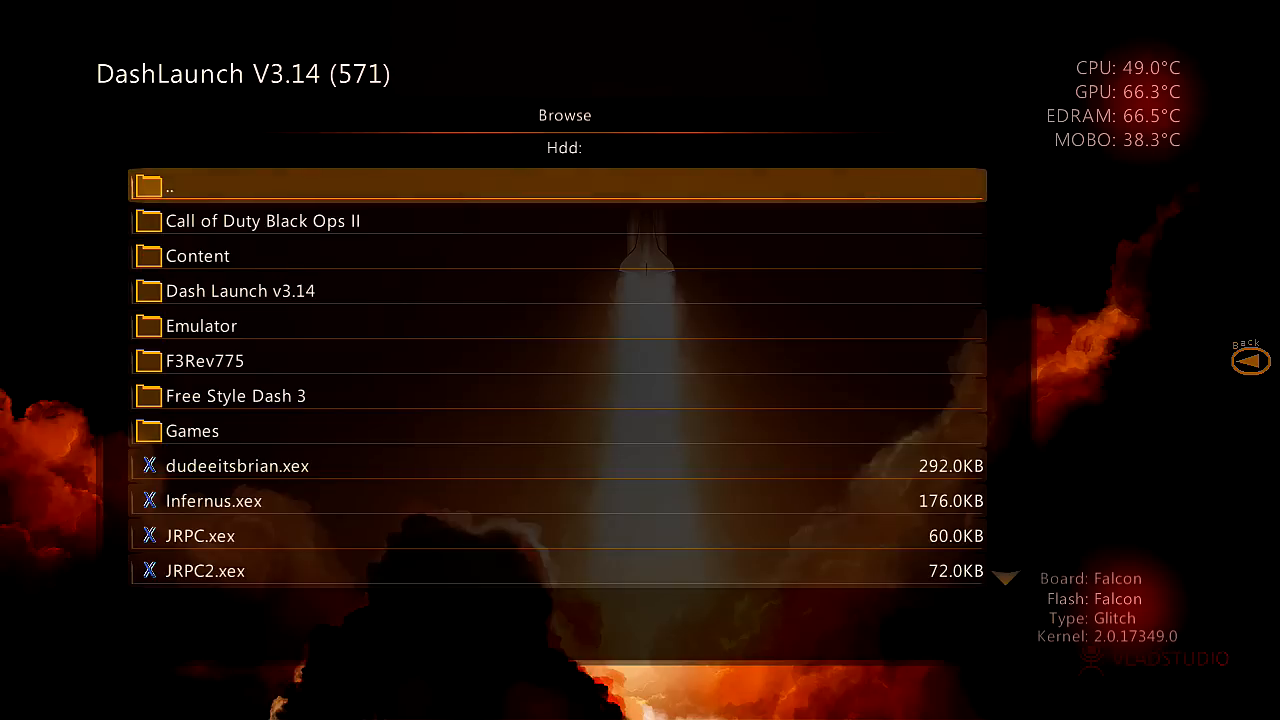
pyautogui.scroll(-3)
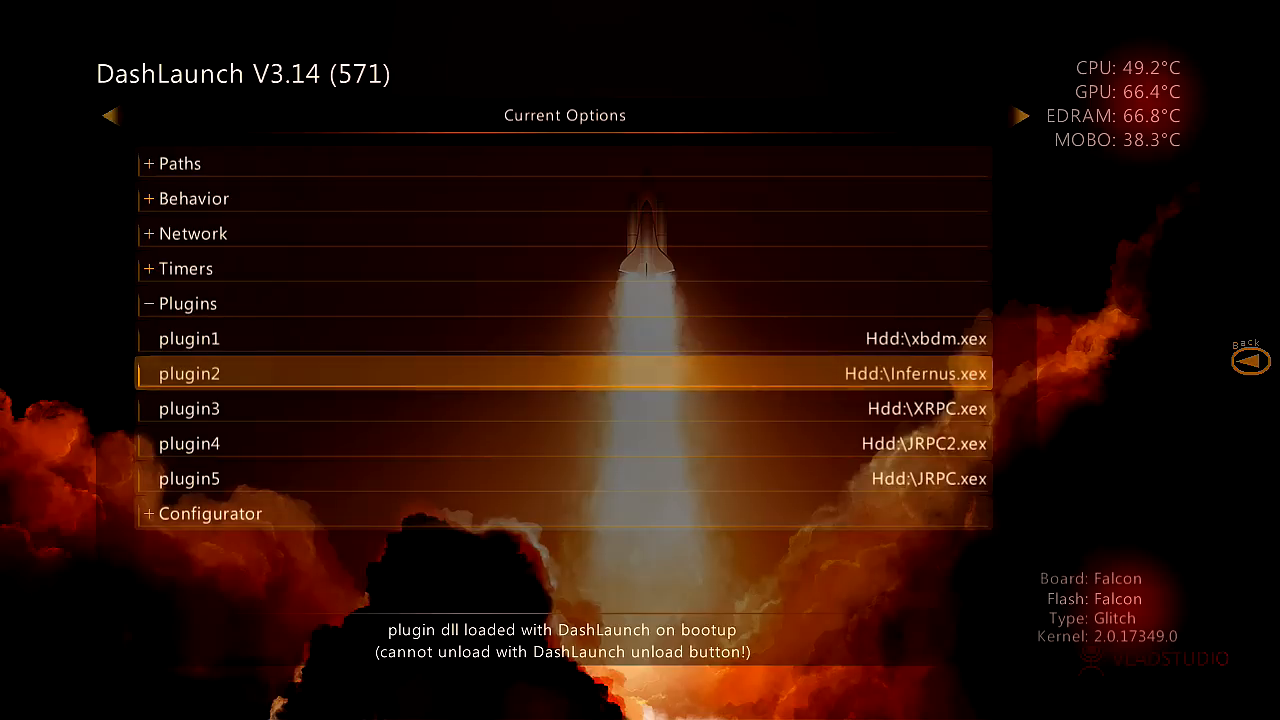
pyautogui.press('Up')
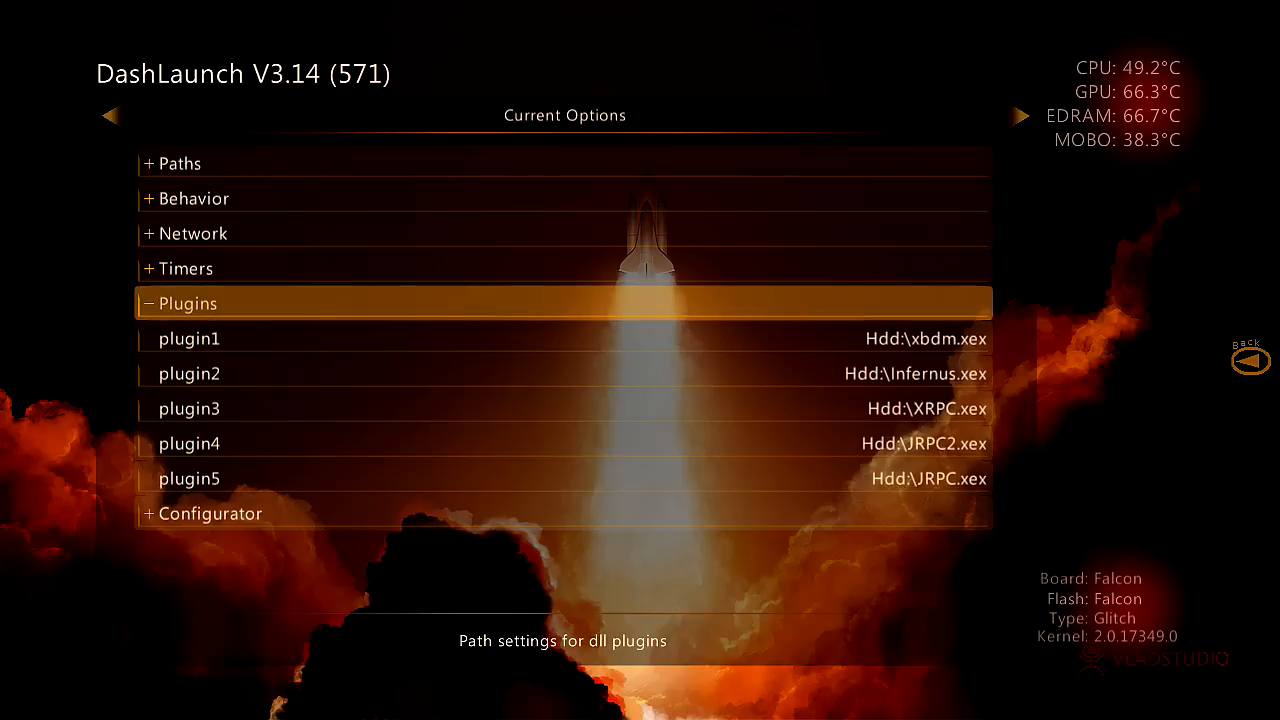
# Step: Save the changed options to launch.ini on the Hdd
pyautogui.click(186, 304)
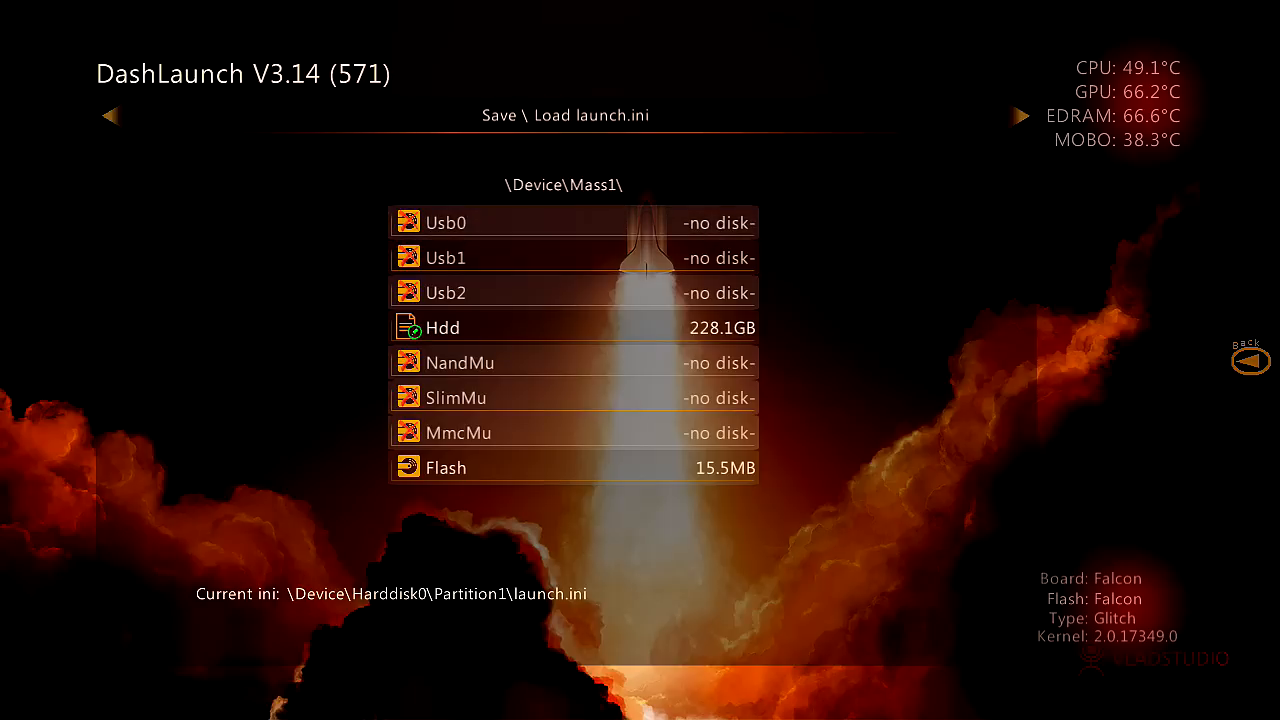
pyautogui.click(572, 328)
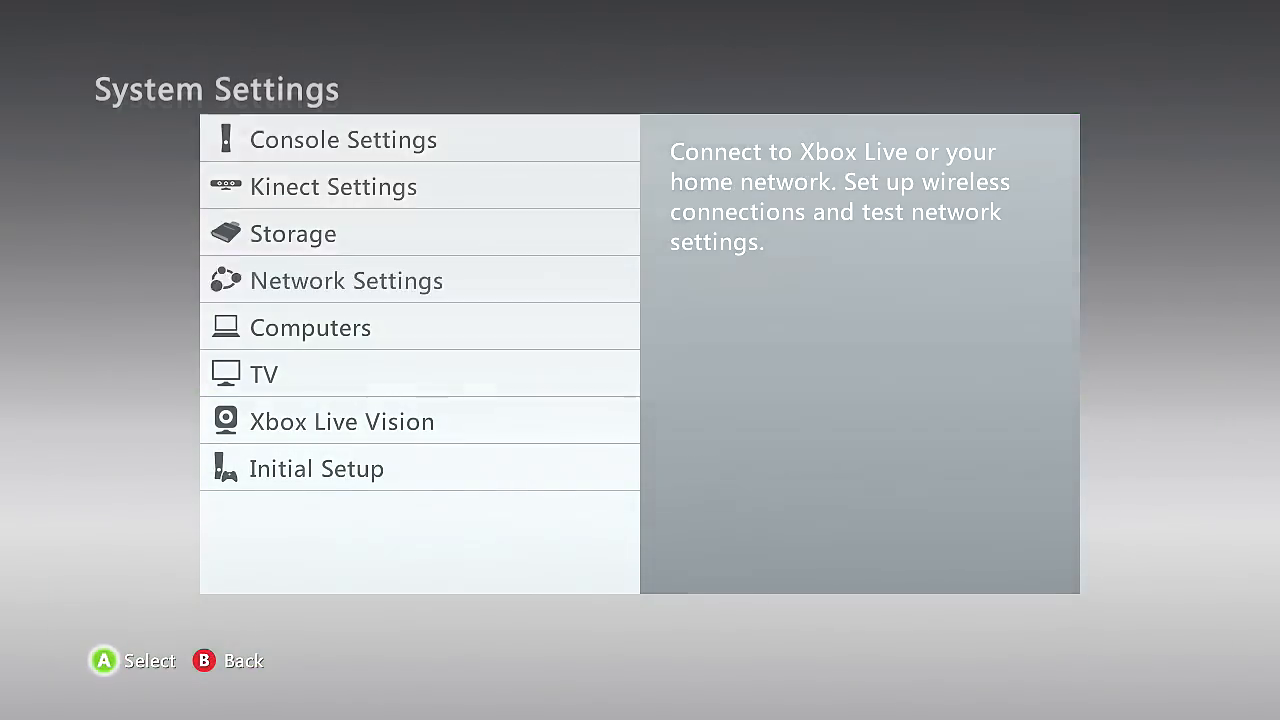
# Step: Back out of System Settings, browse the social and apps tabs, and return home
pyautogui.click(346, 280)
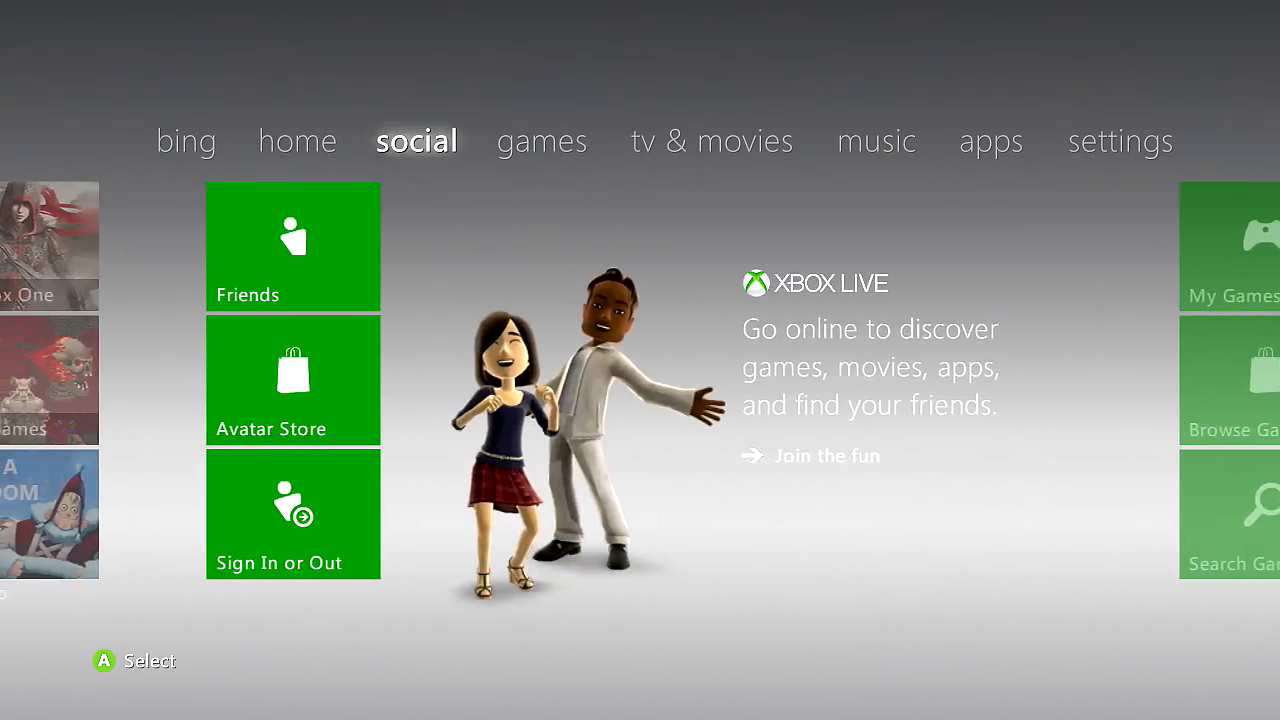
pyautogui.click(296, 140)
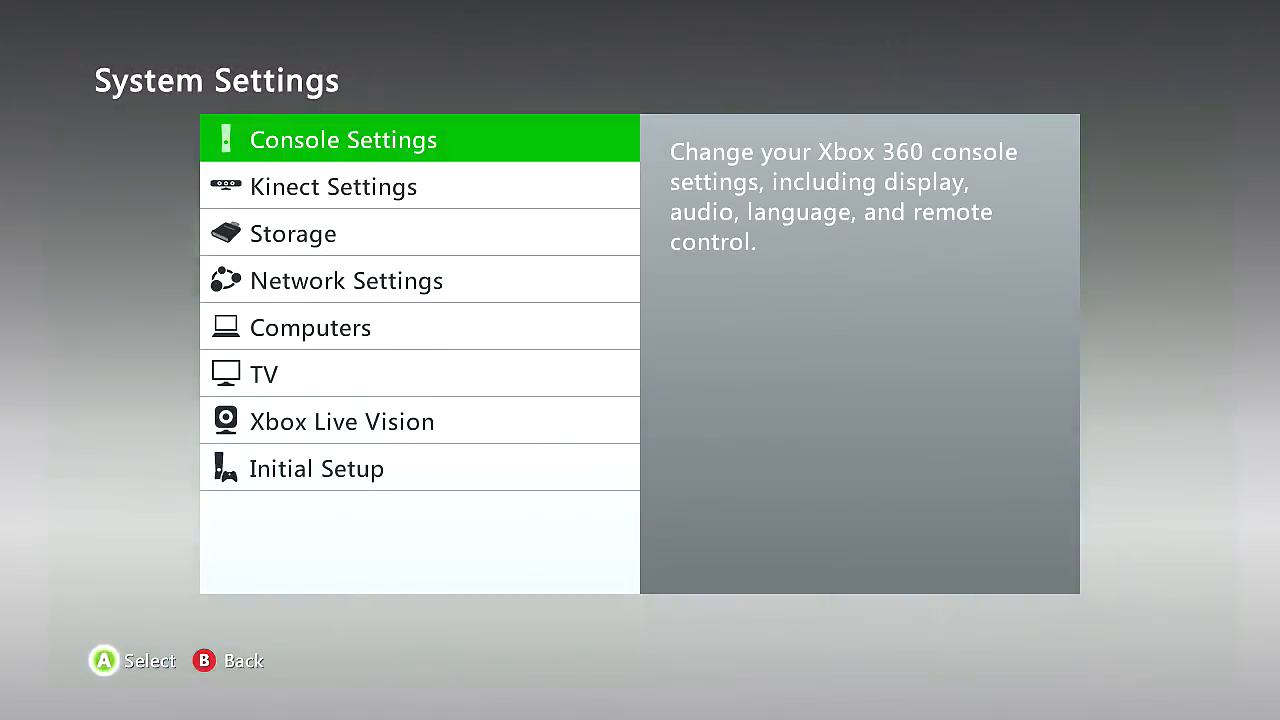
pyautogui.click(344, 140)
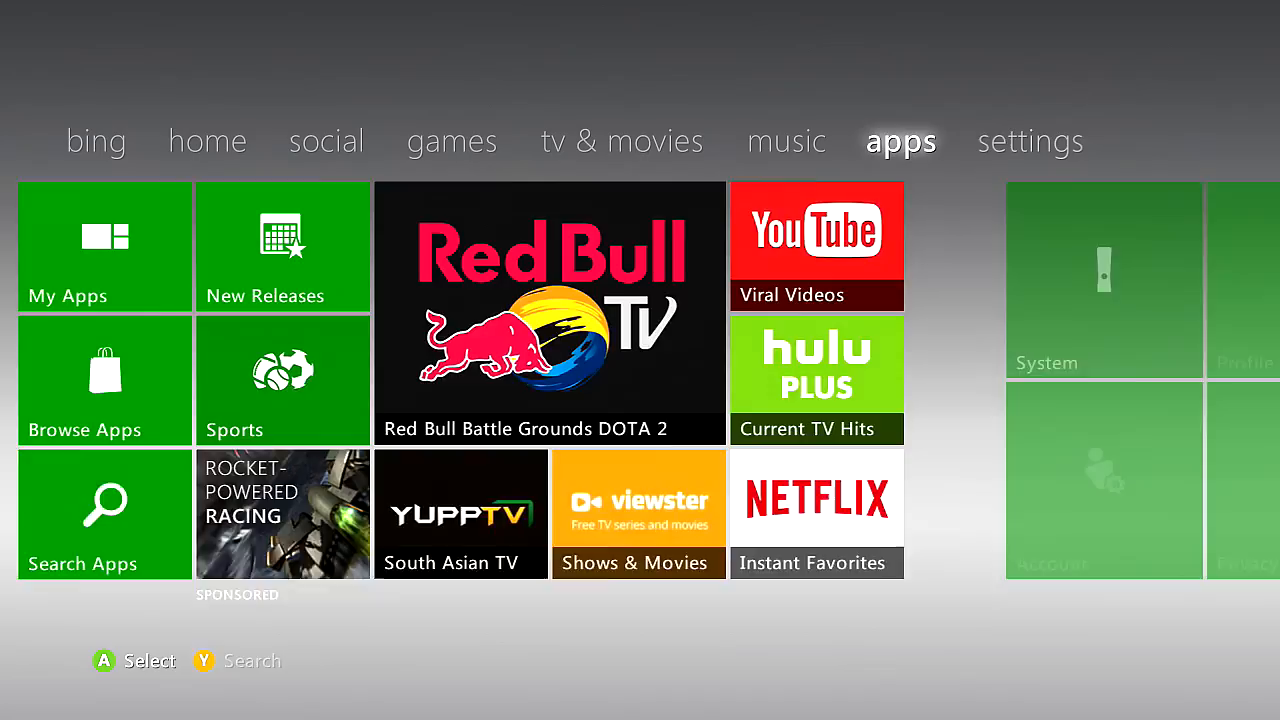
pyautogui.click(208, 140)
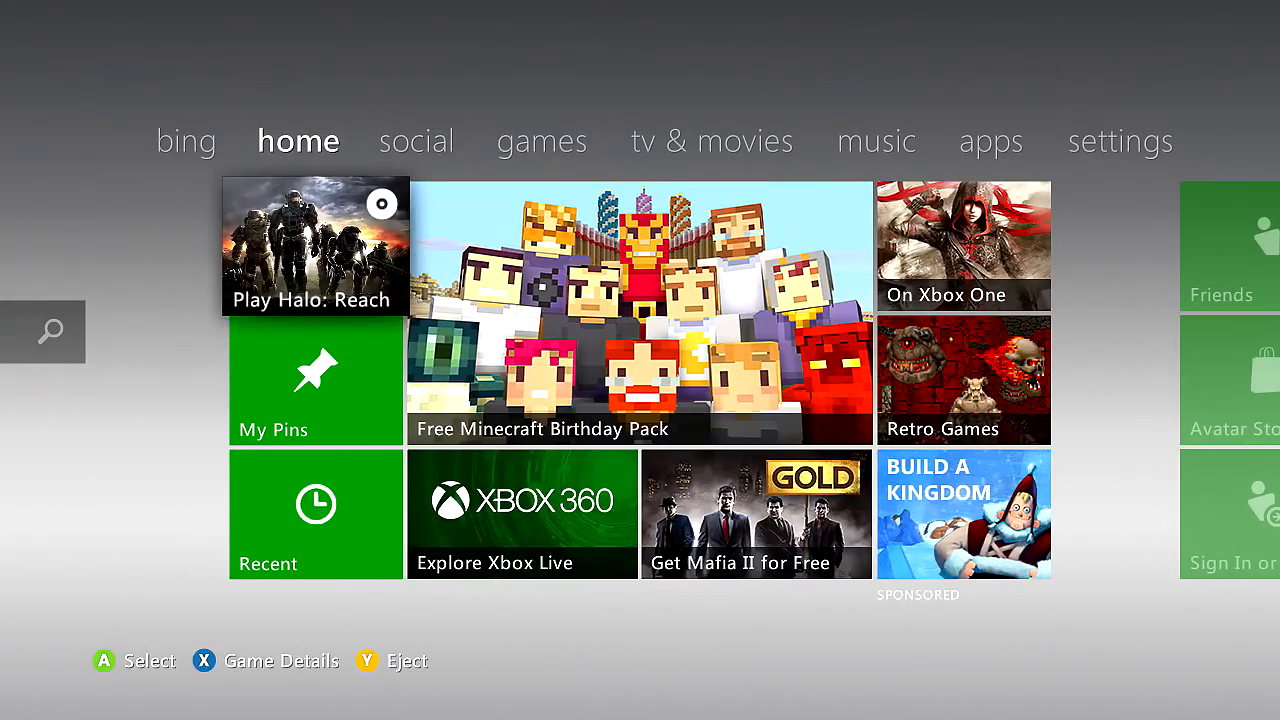